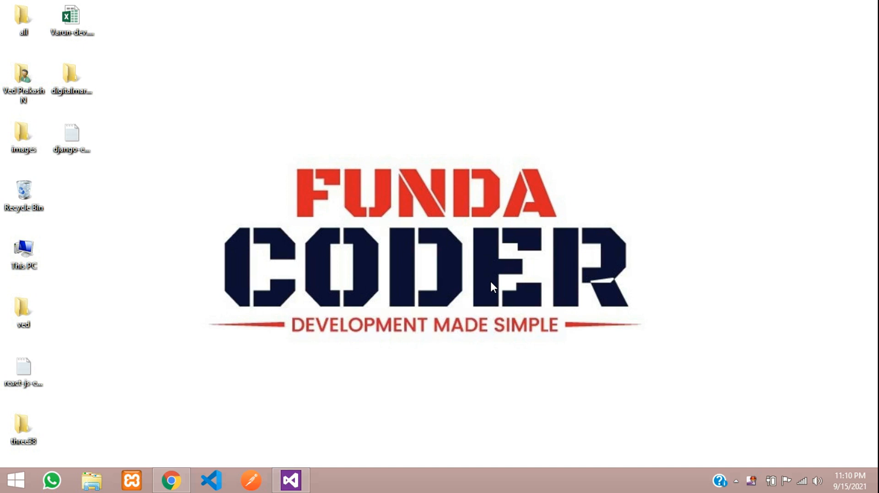
mouse_move(352, 394)
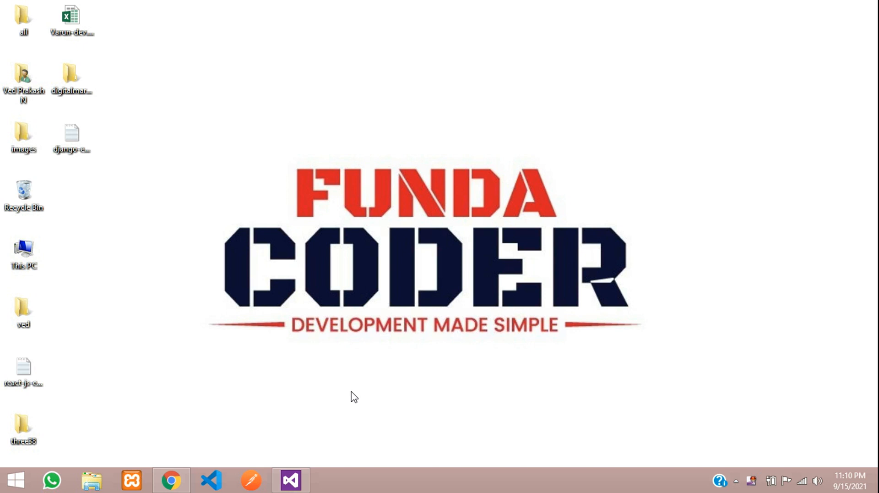
- Launch Visual Studio 2012 from the taskbar to reach its Start Page
click(291, 479)
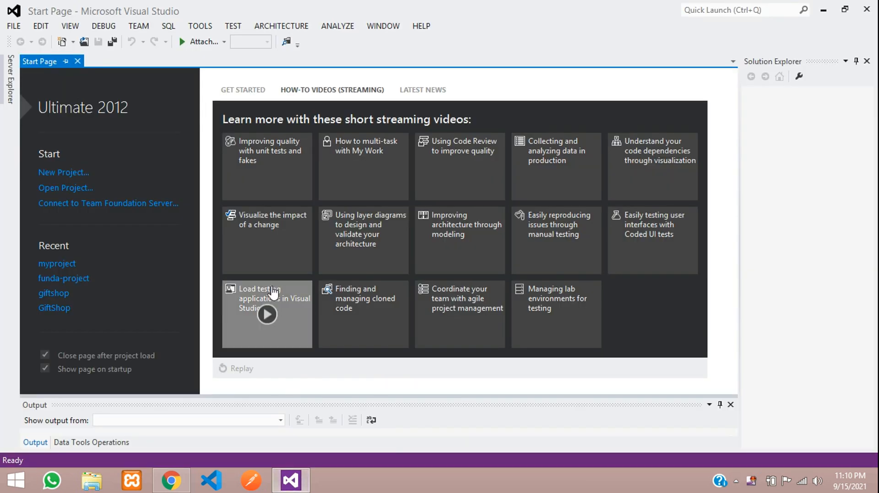
mouse_move(71, 28)
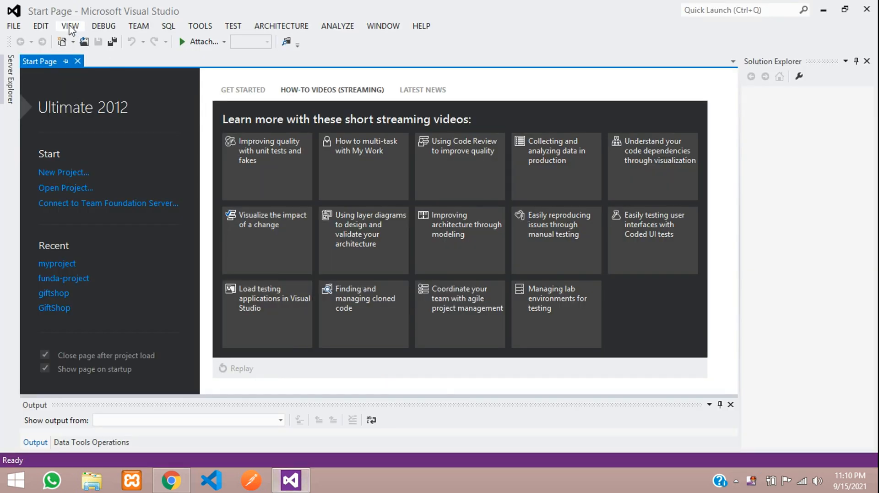
mouse_move(155, 21)
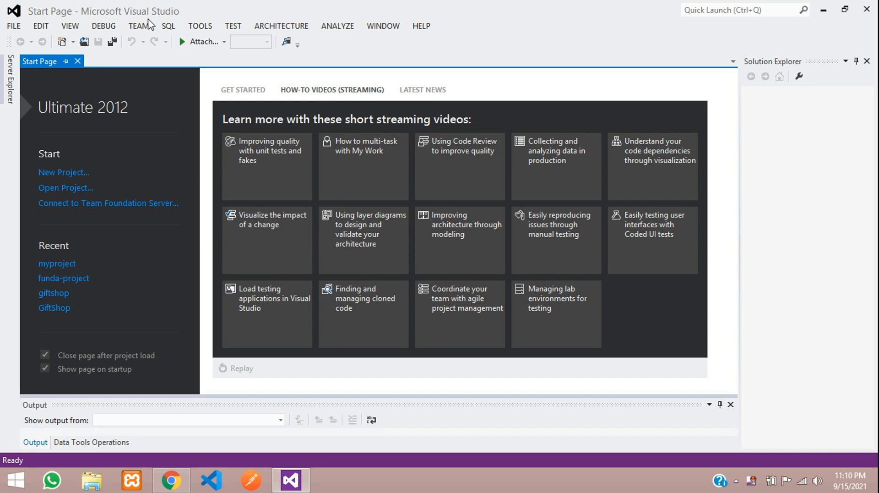
mouse_move(204, 87)
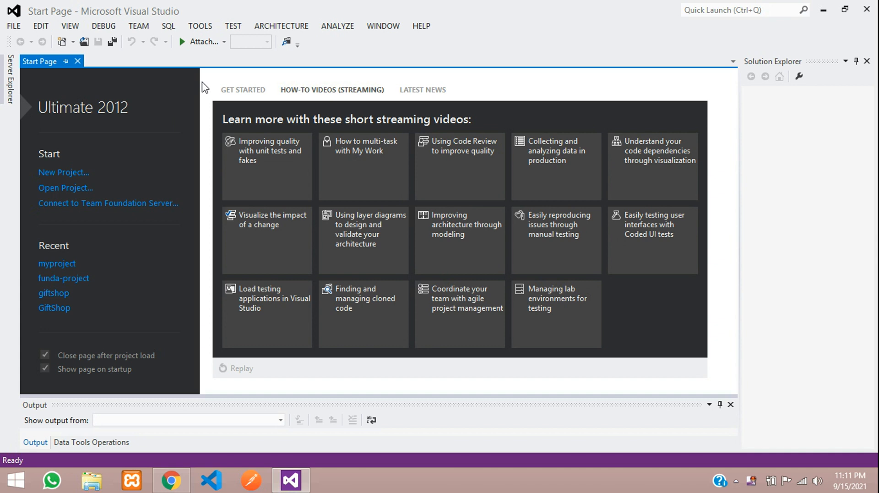
mouse_move(212, 77)
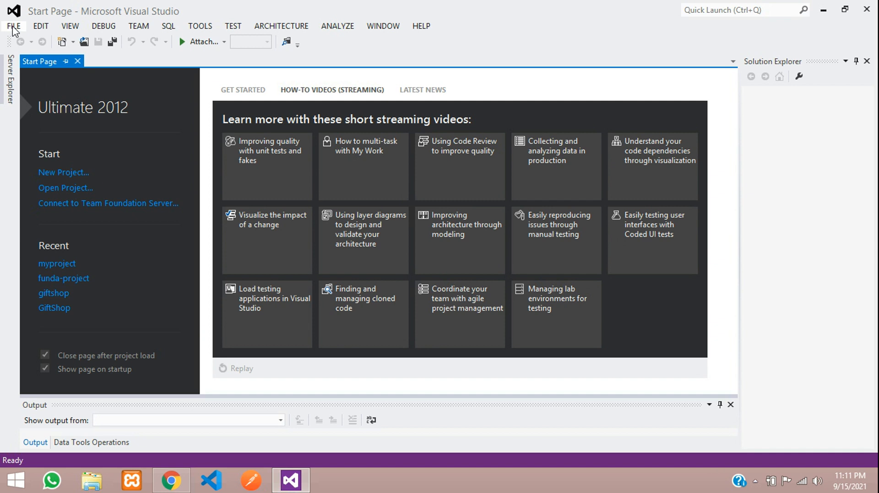
- Create a Visual Basic ASP.NET Empty Web Application named funda-asp
click(13, 26)
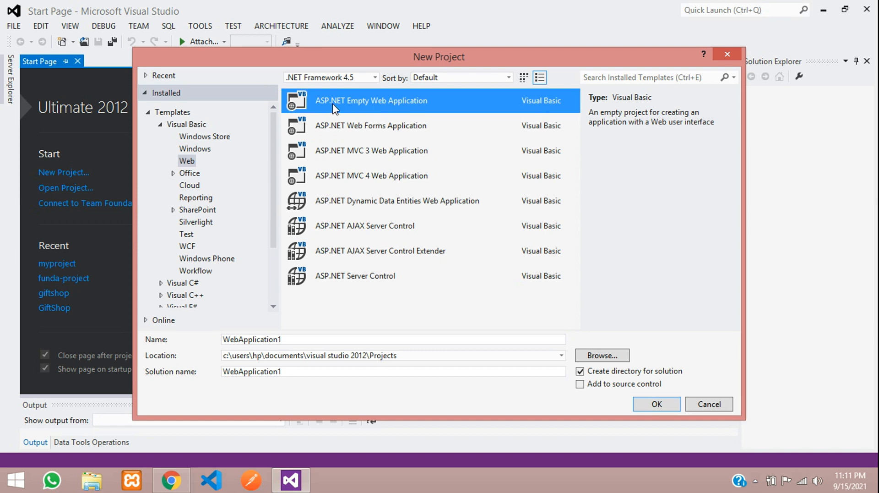
mouse_move(434, 124)
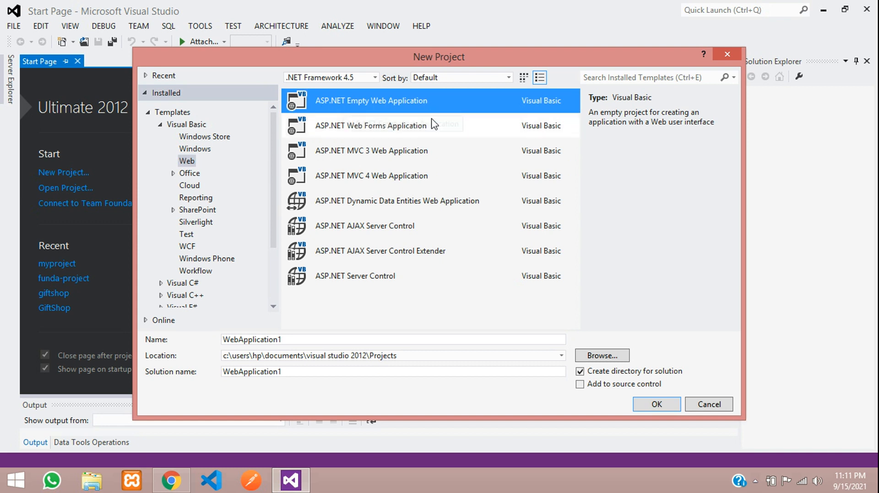
mouse_move(461, 167)
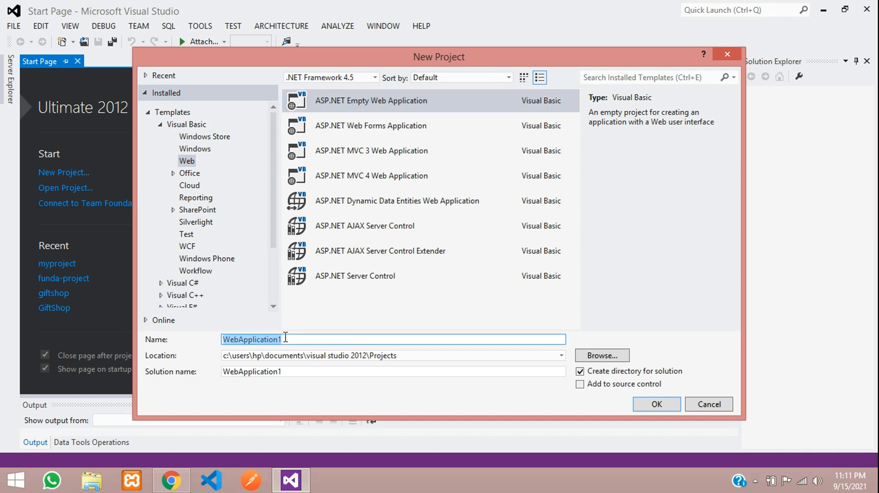
text(funda-asp)
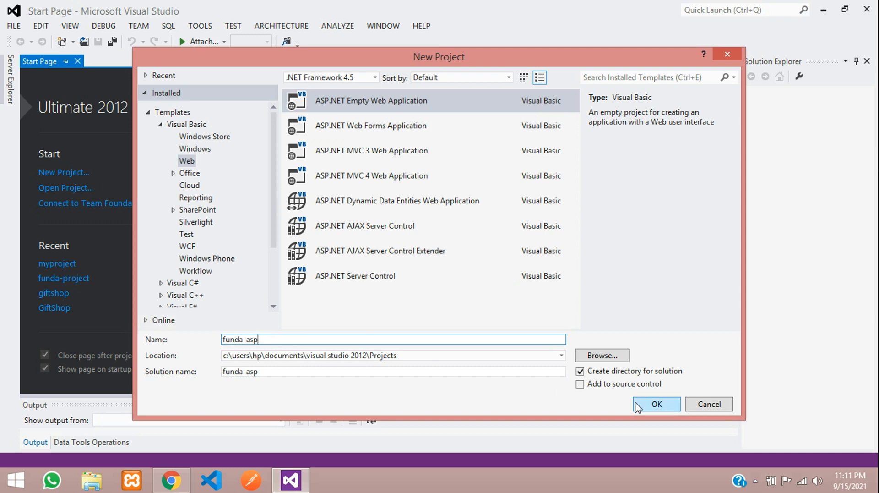
click(656, 404)
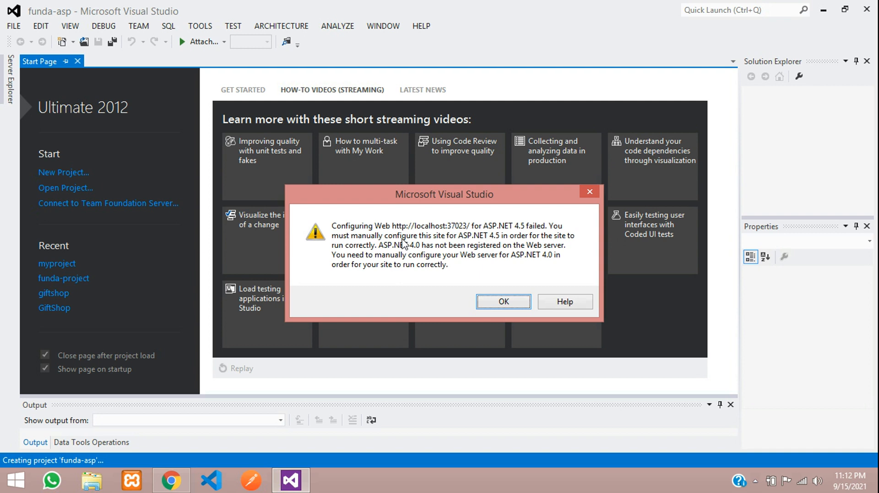
- Dismiss the ASP.NET 4.5 configuration warning so the funda-asp solution opens
click(503, 301)
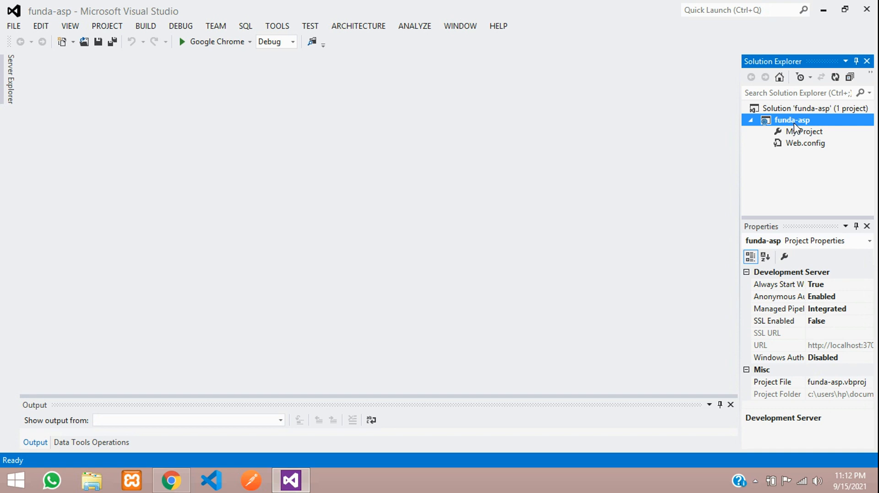
mouse_move(805, 130)
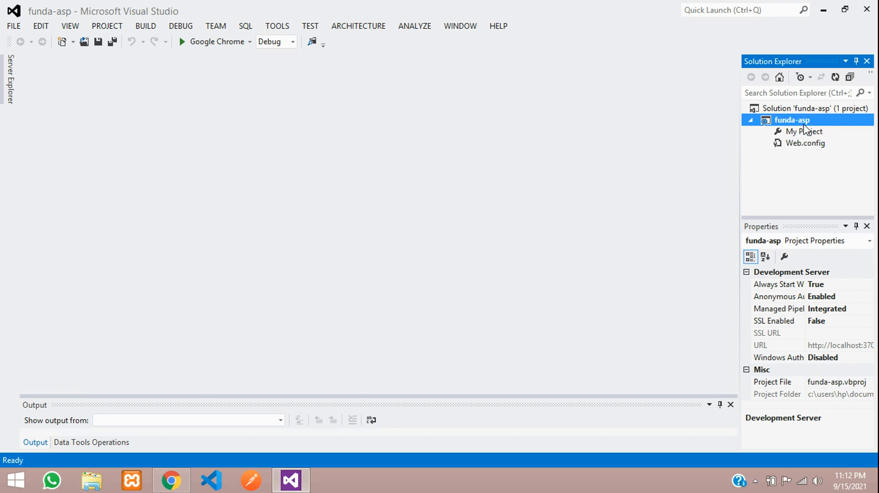
- Add a new Web Form named welcome.aspx to the funda-asp project
right_click(794, 120)
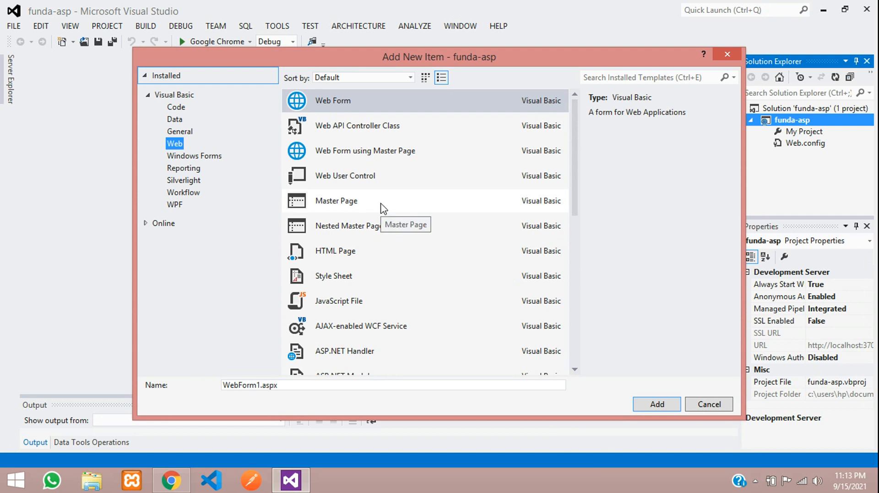
mouse_move(359, 121)
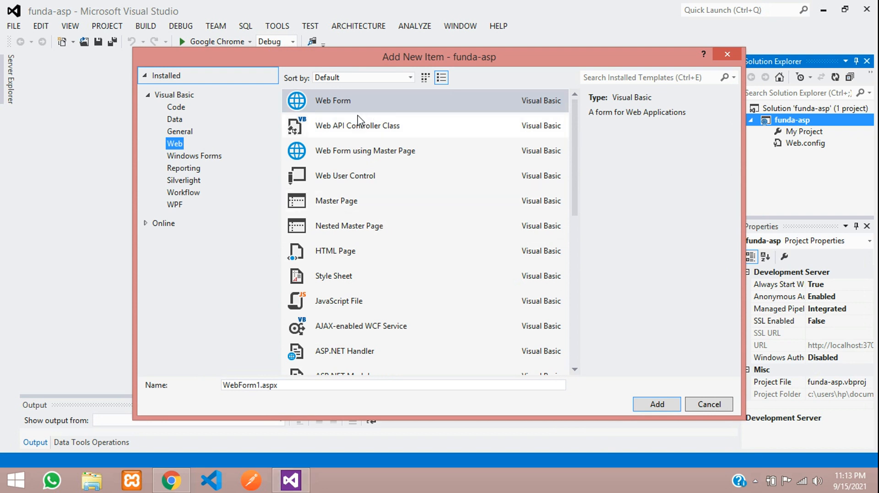
mouse_move(279, 124)
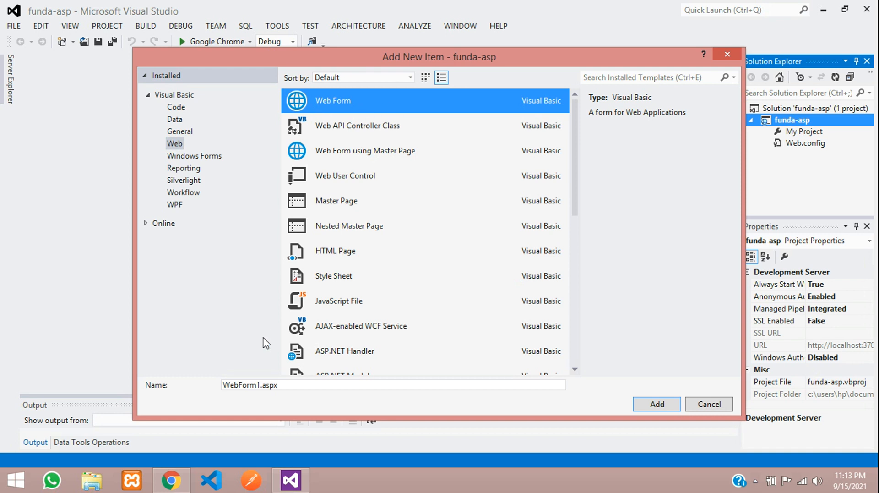
triple_click(251, 385)
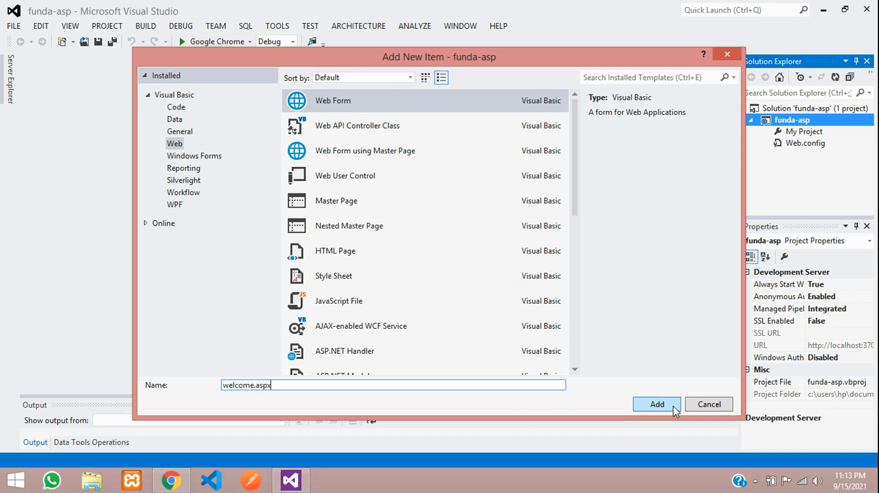
click(656, 404)
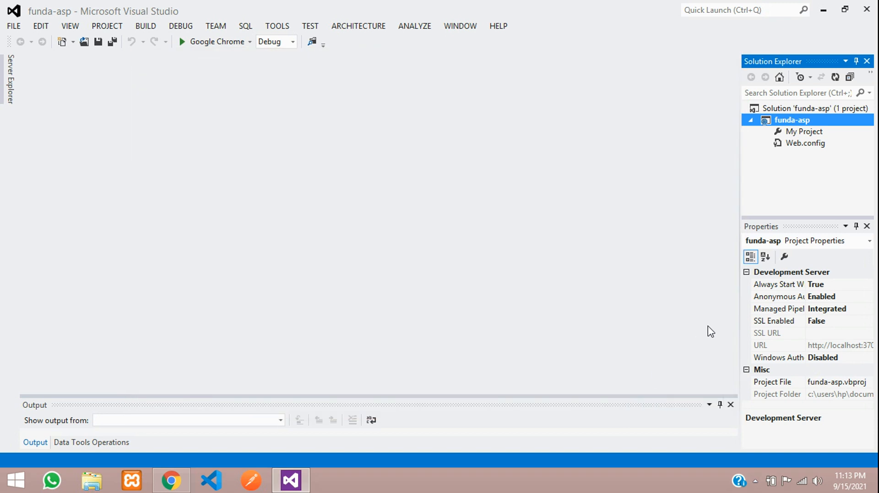
mouse_move(762, 201)
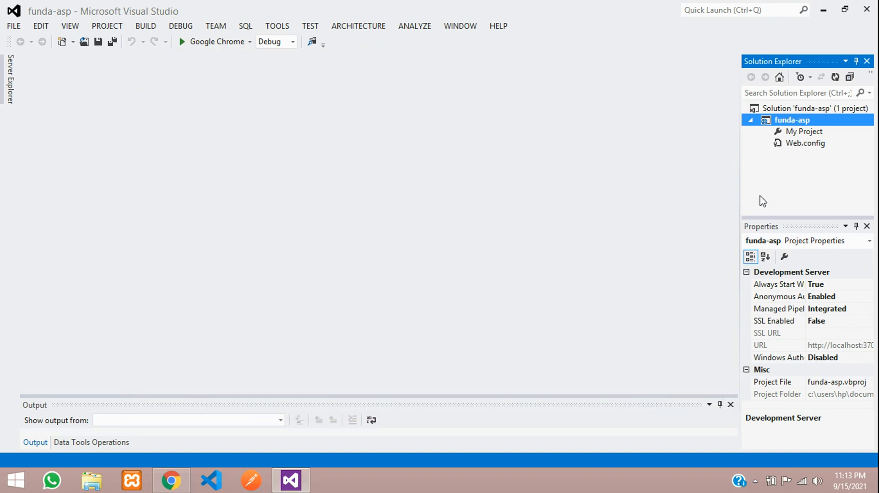
- Open welcome.aspx, place the edit point in its empty div and switch to Design view
double_click(810, 155)
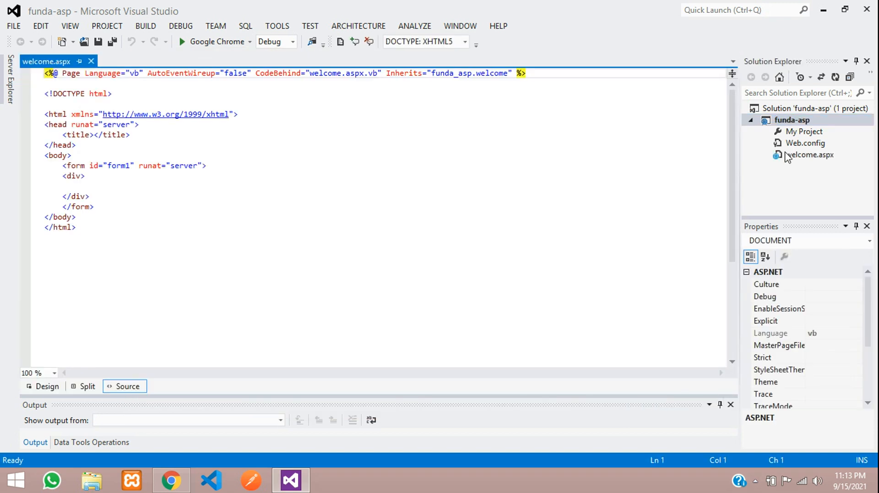
click(71, 176)
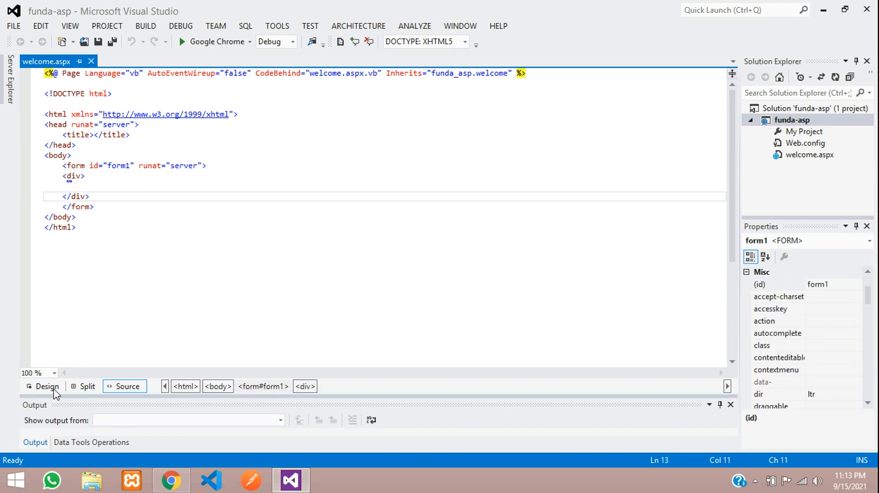
click(46, 386)
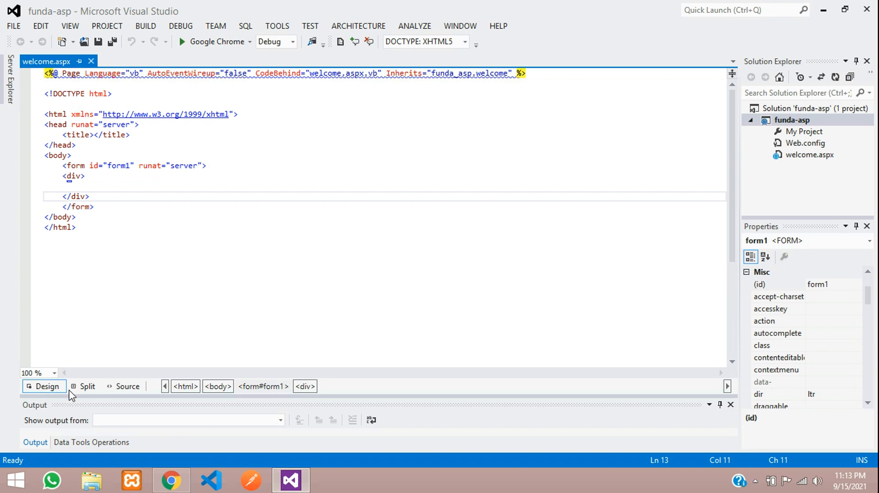
- Save the page and enter Hello World into the div on the design surface
click(44, 386)
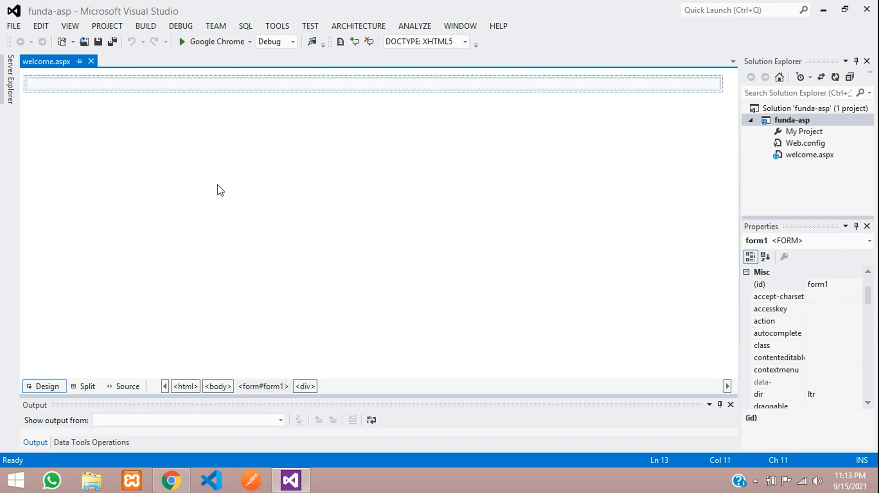
click(155, 108)
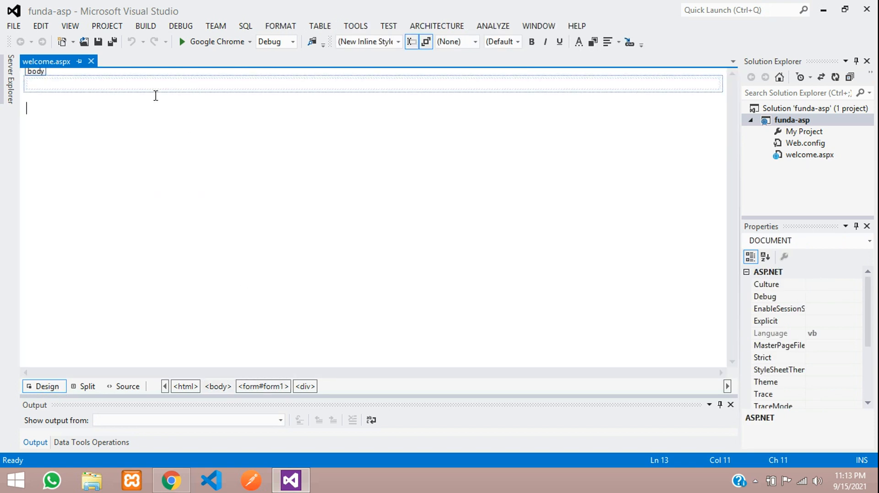
key(Ctrl+S)
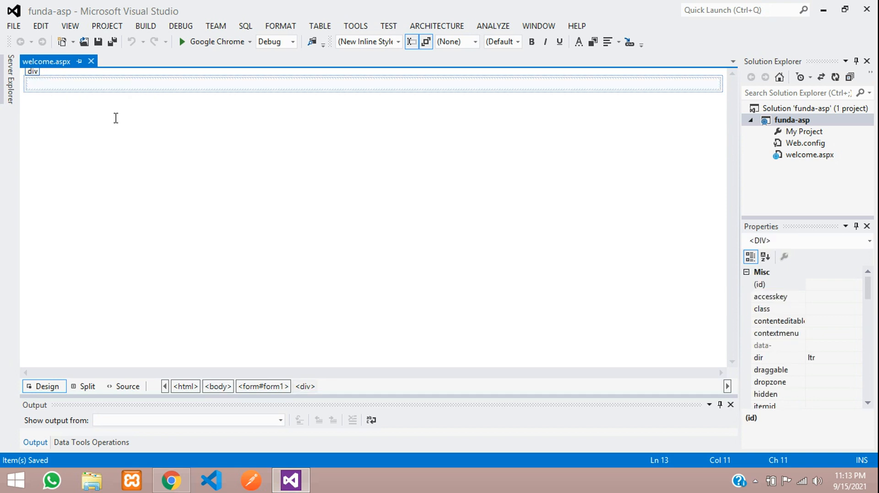
text(Hell)
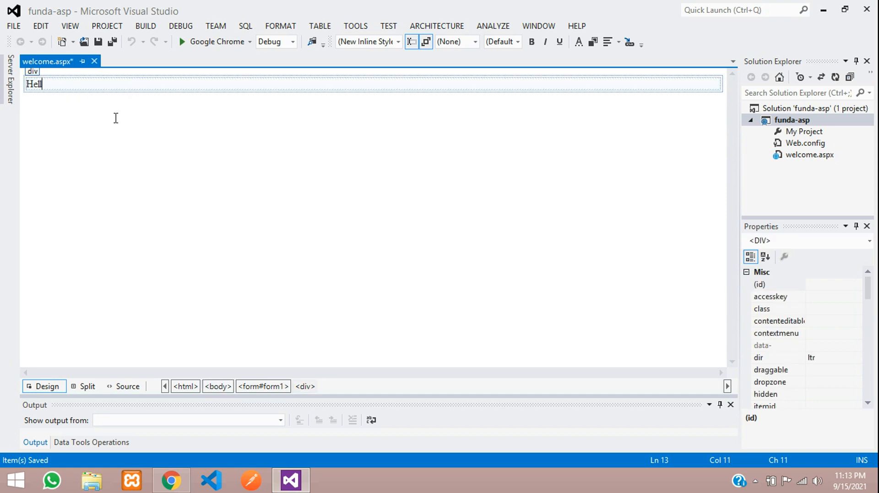
text(lo W)
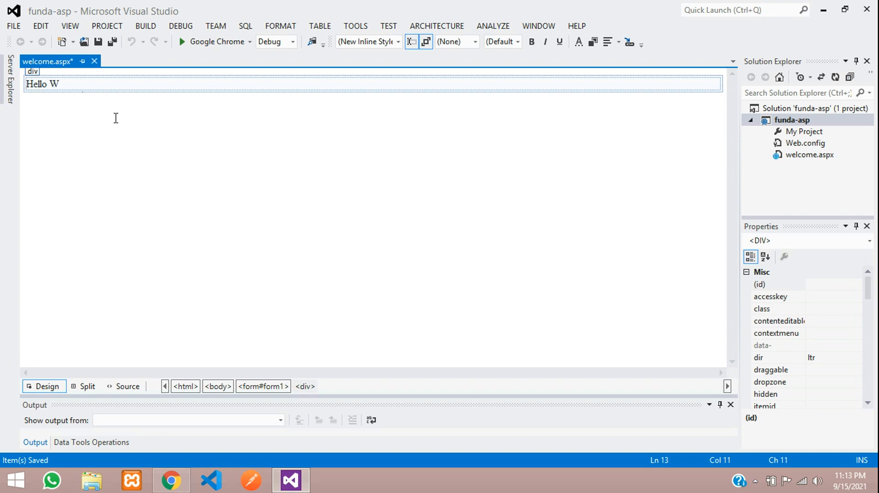
text(orld)
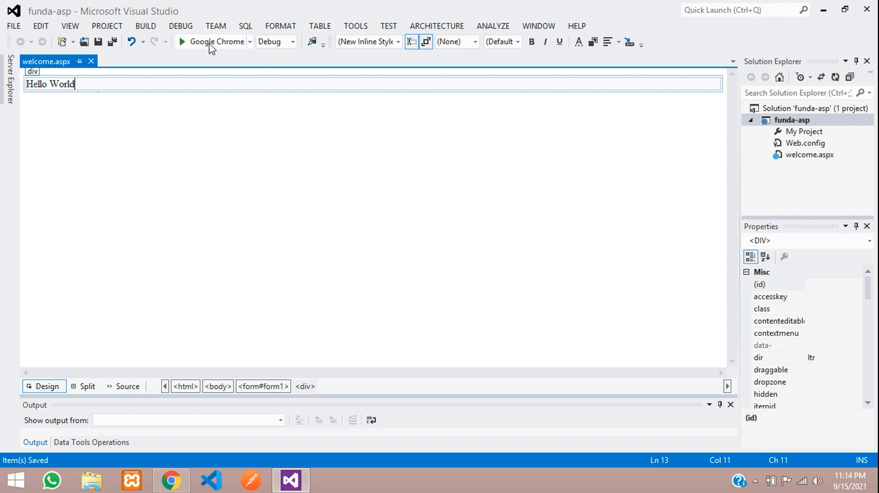
click(185, 42)
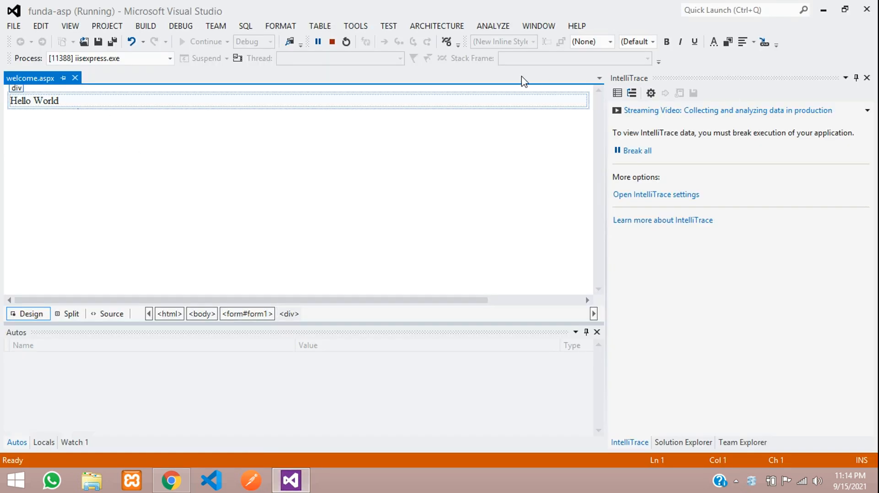
mouse_move(330, 41)
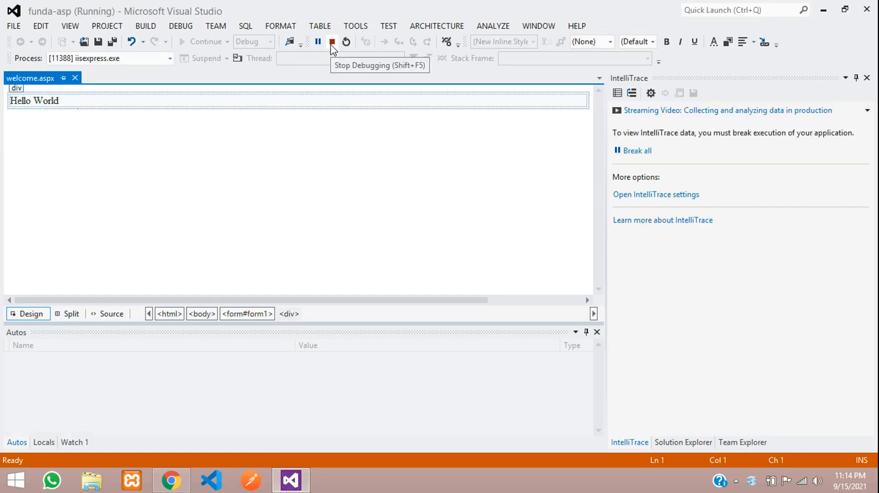
click(332, 42)
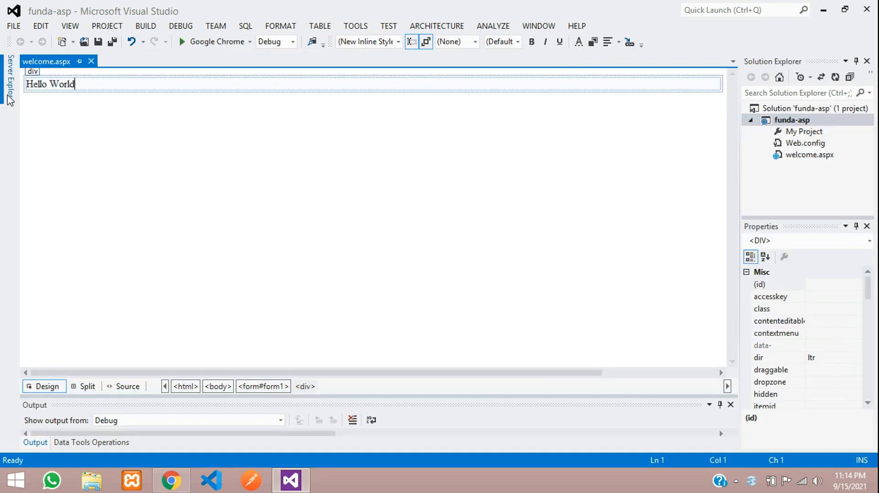
mouse_move(104, 93)
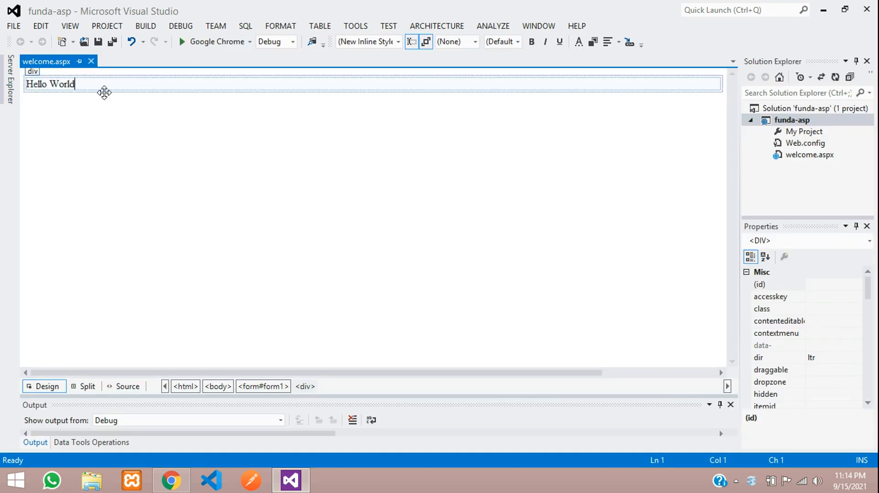
mouse_move(193, 100)
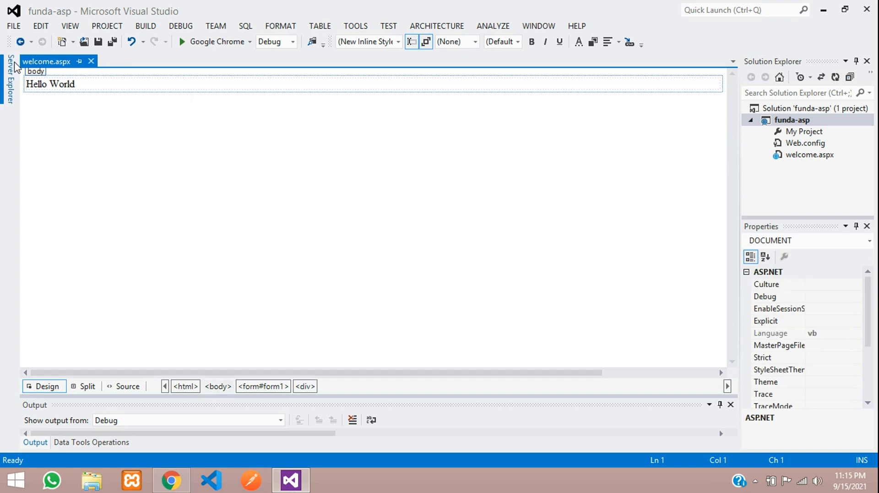
- Show the Toolbox from the View menu and pin it docked beside welcome.aspx
click(70, 26)
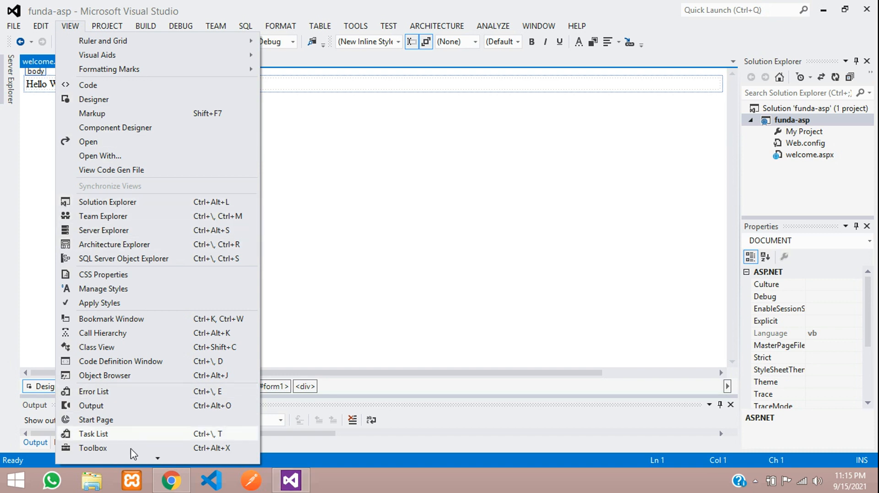
click(92, 448)
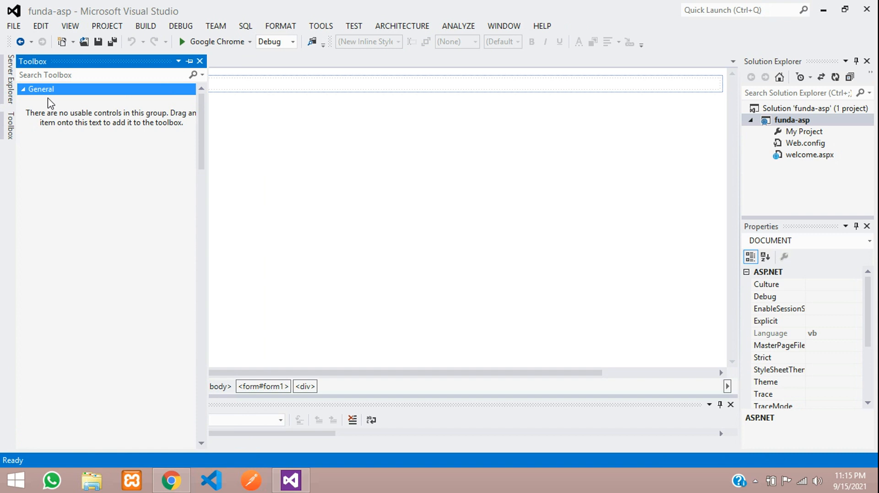
click(104, 75)
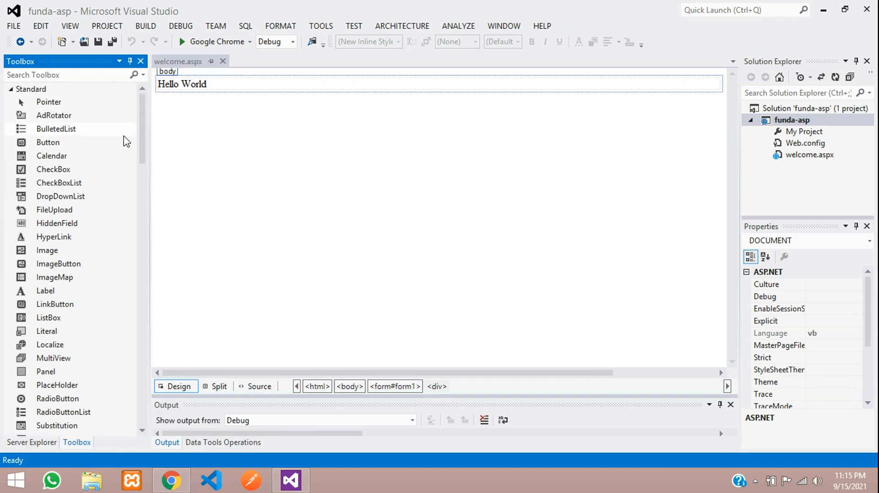
- Find TextBox in the Toolbox, place it under Hello World and widen it
text(T)
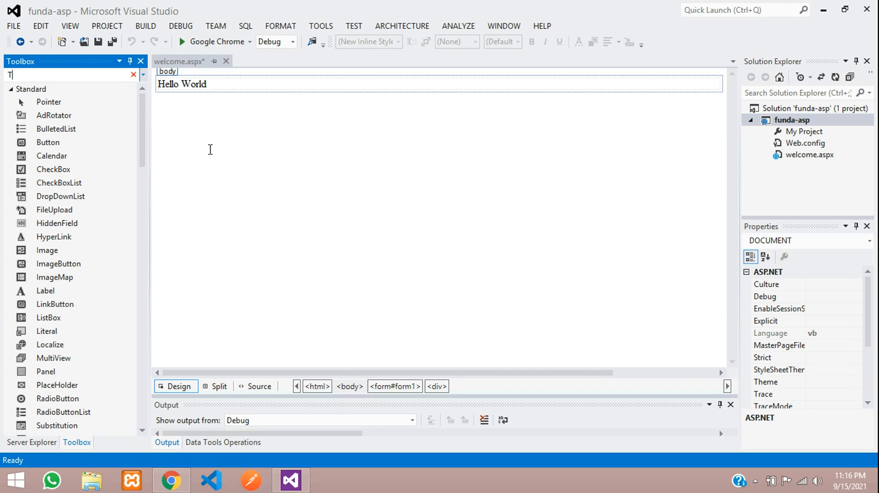
text(ext)
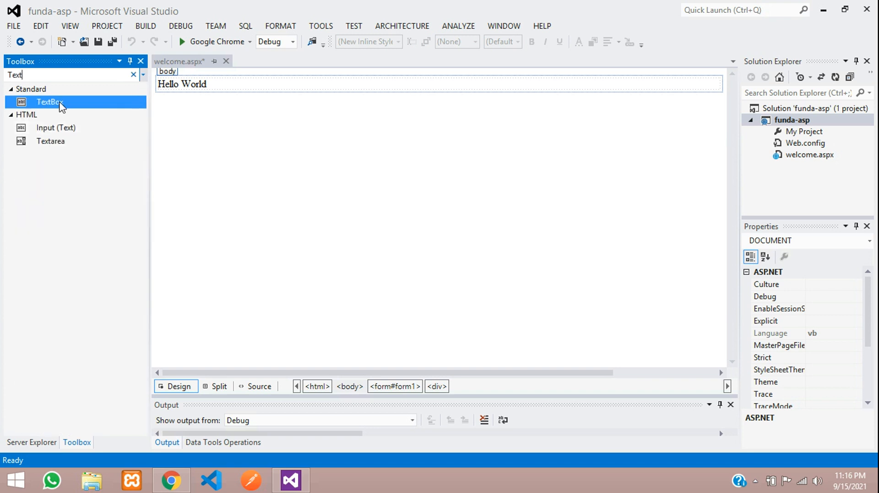
drag(49, 101, 196, 95)
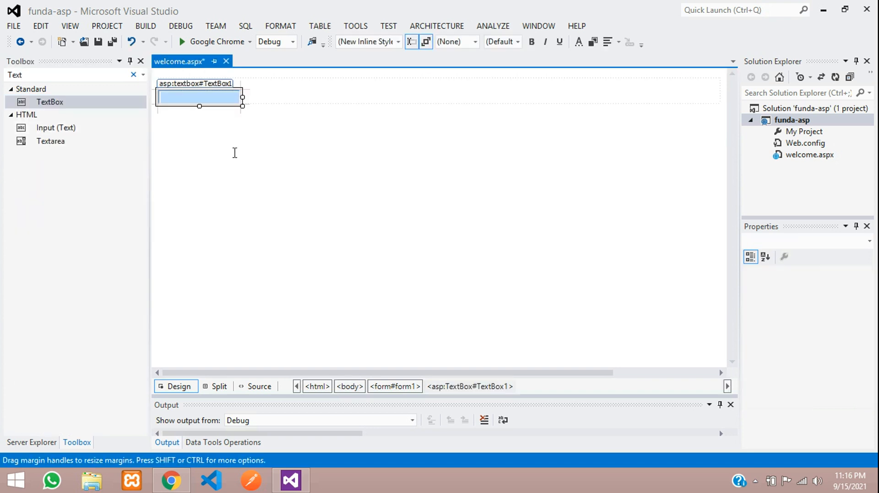
drag(242, 105, 302, 120)
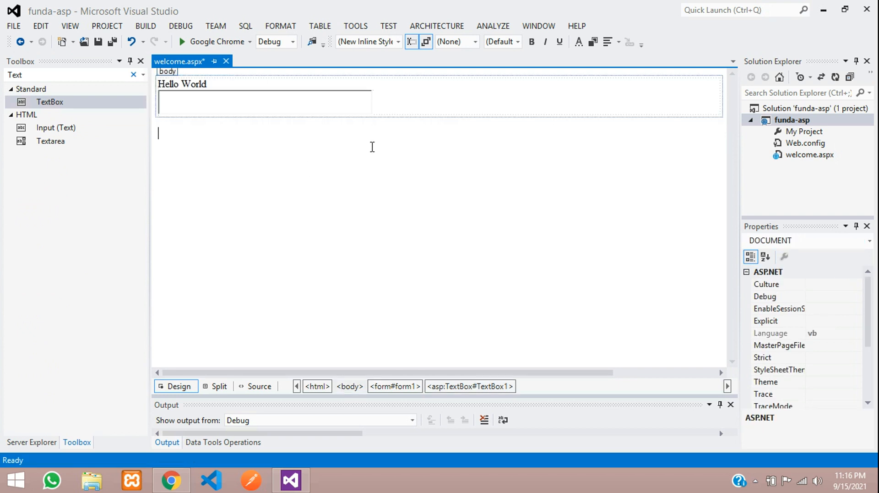
mouse_move(42, 76)
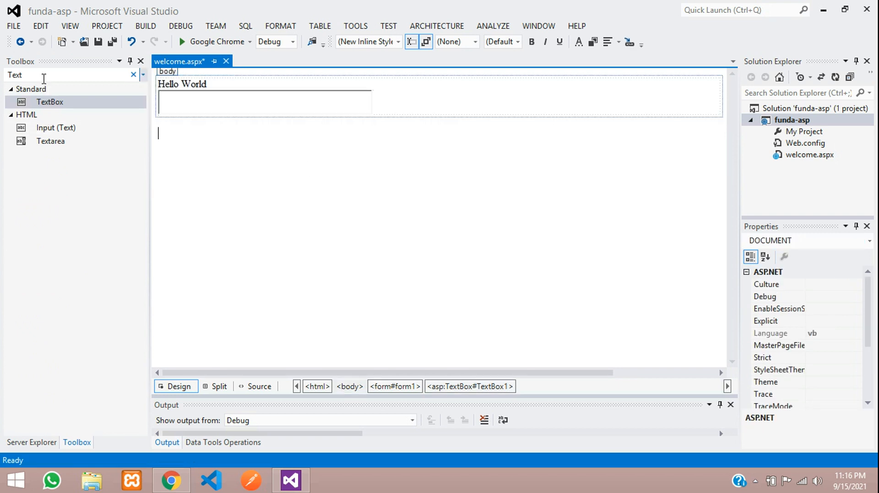
- Place a Button beside the textbox and set its Text property to Click Me
text(butt)
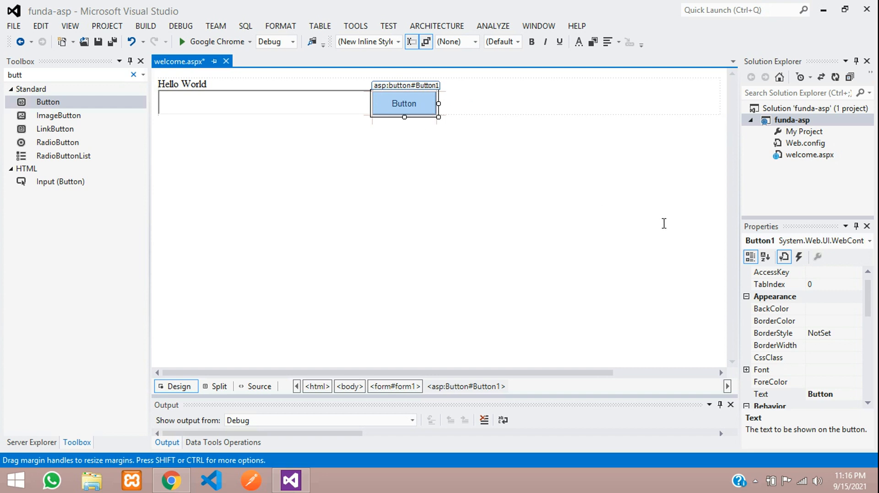
scroll(down, 3)
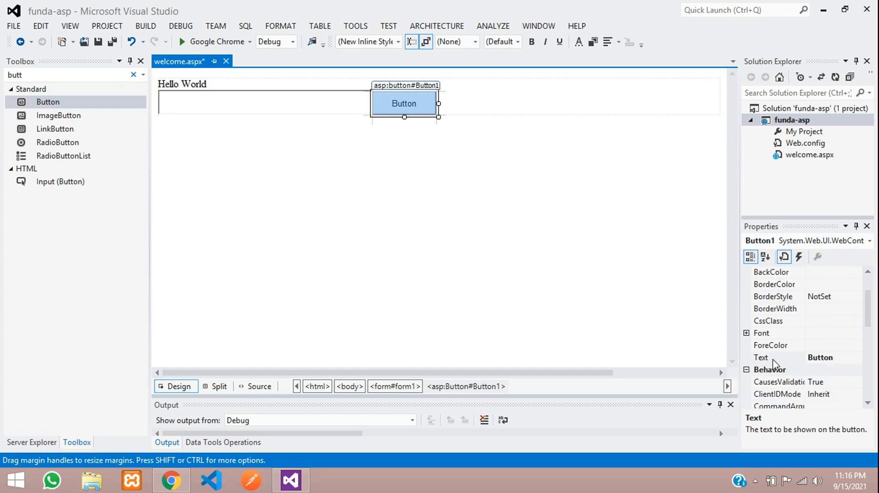
right_click(403, 103)
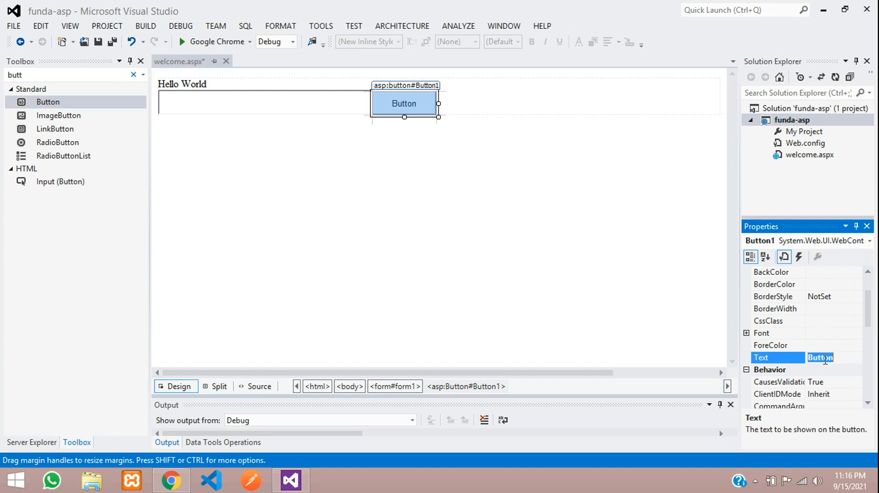
key(Delete)
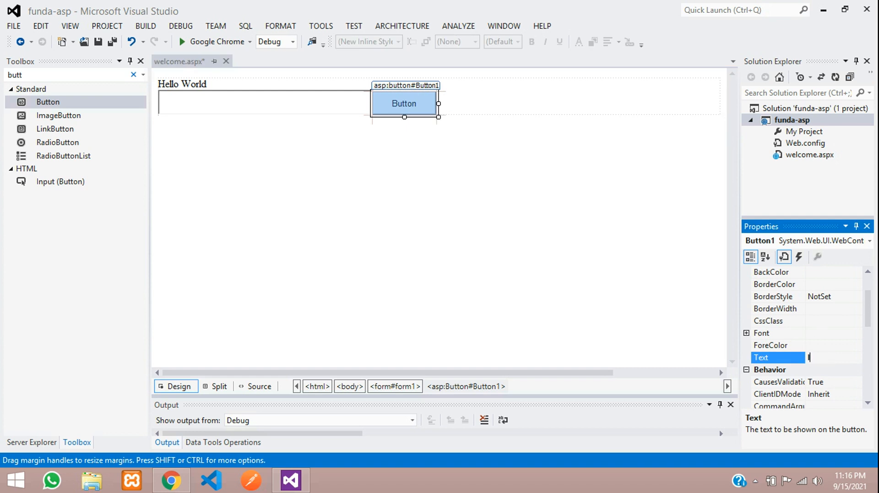
text(Click Me)
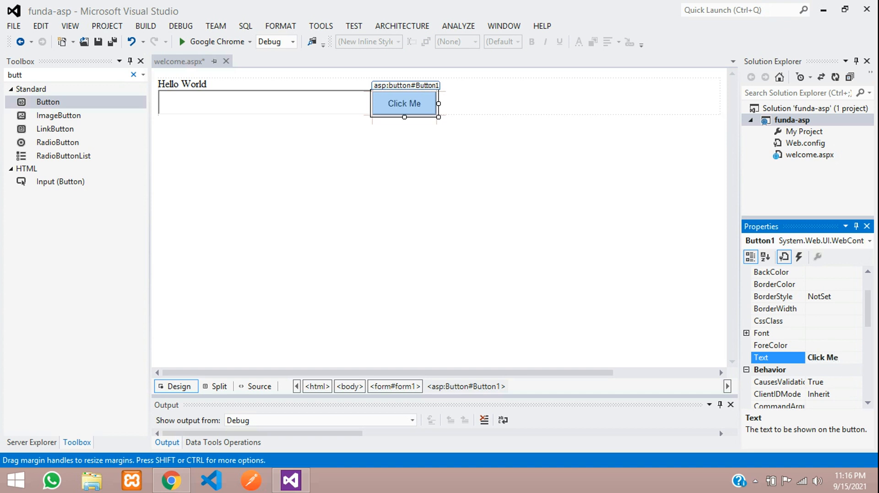
click(476, 121)
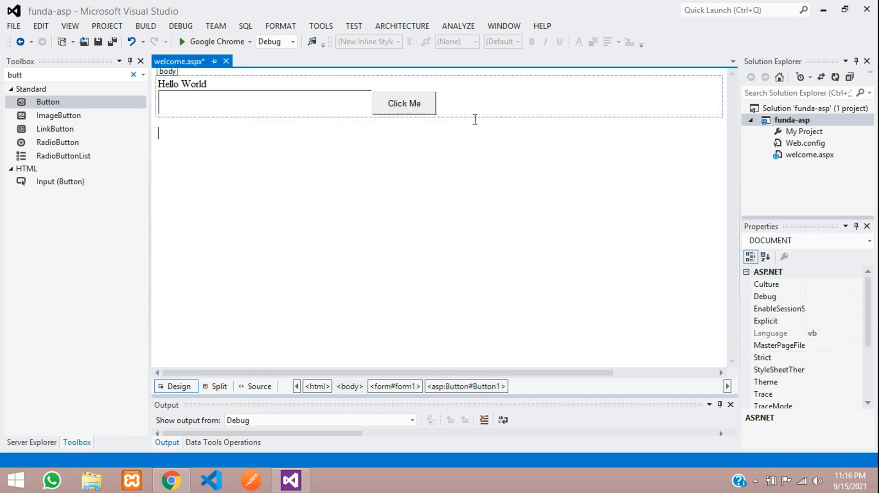
- Set Button1's BackColor to purple #6600FF and ForeColor to white, then save
click(404, 103)
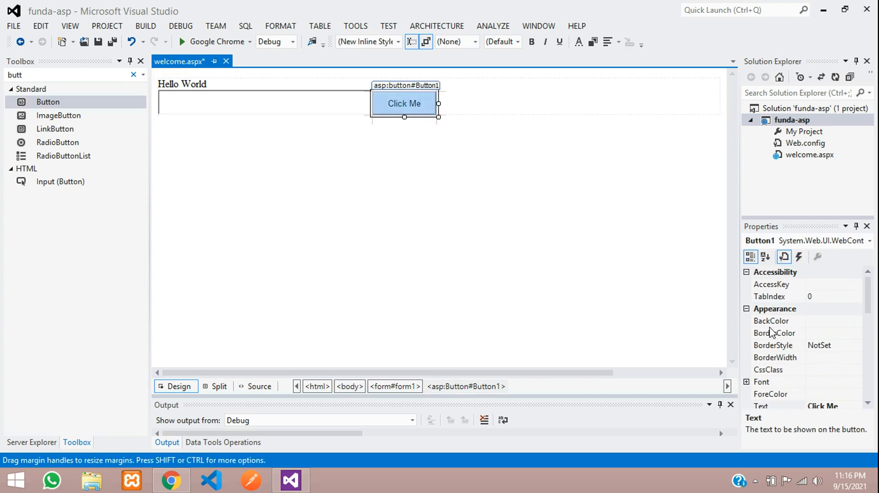
click(778, 320)
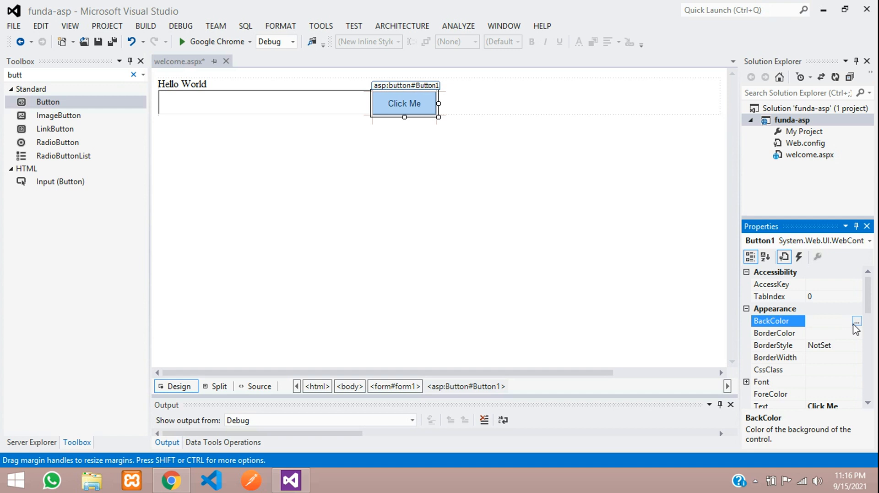
click(856, 320)
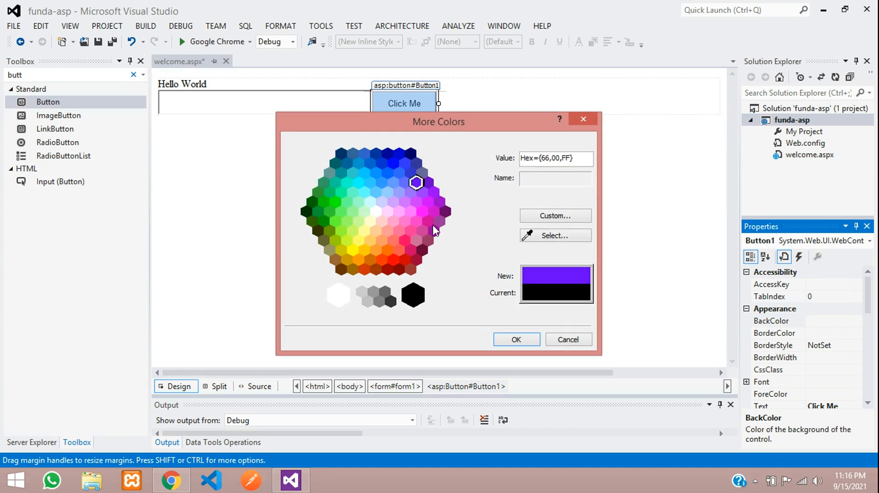
click(515, 340)
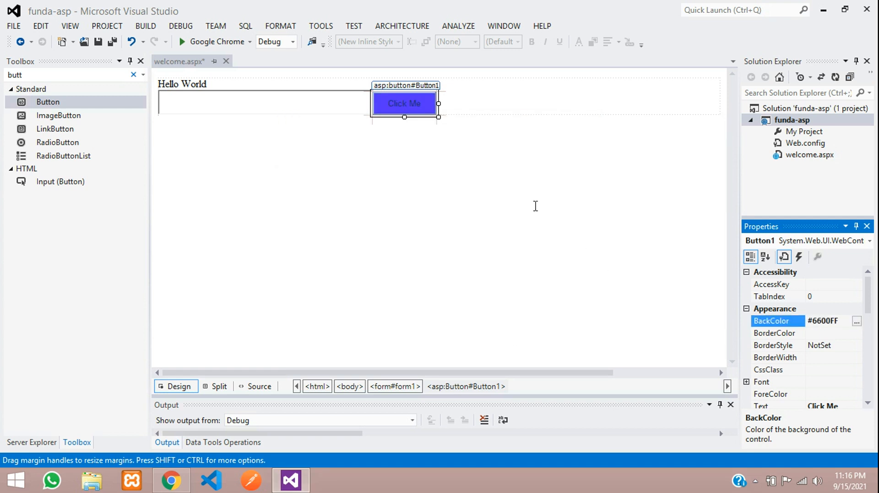
mouse_move(747, 386)
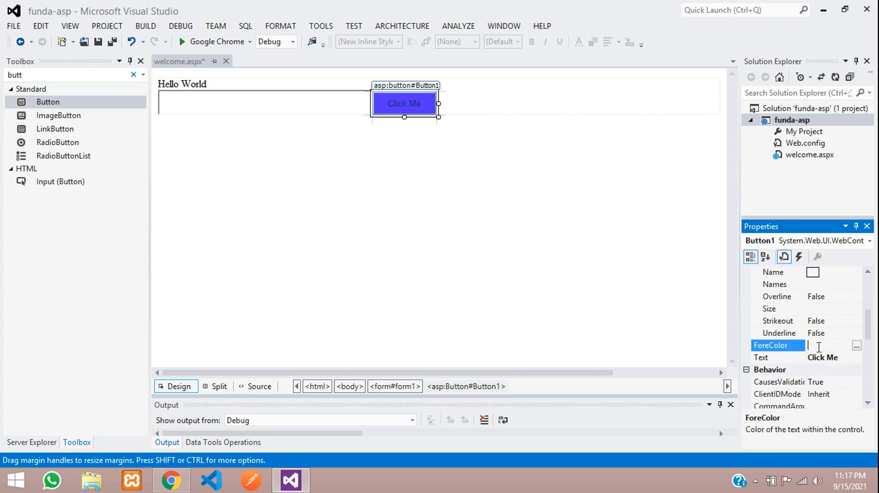
click(856, 345)
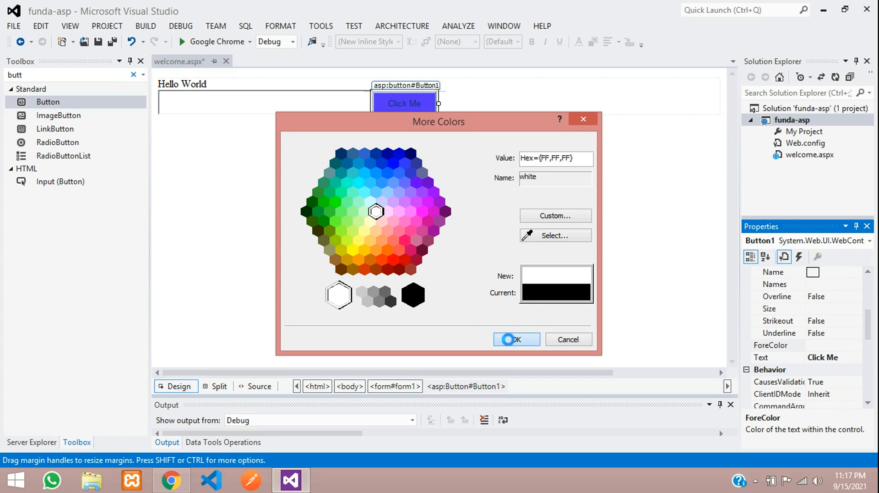
click(511, 339)
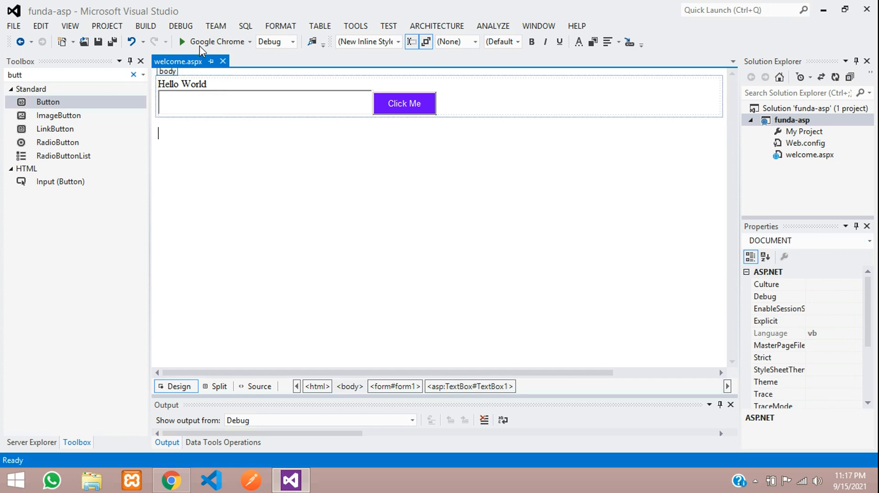
- Run welcome.aspx in Chrome to check Hello World, the textbox and purple Click Me button, then close it
click(185, 41)
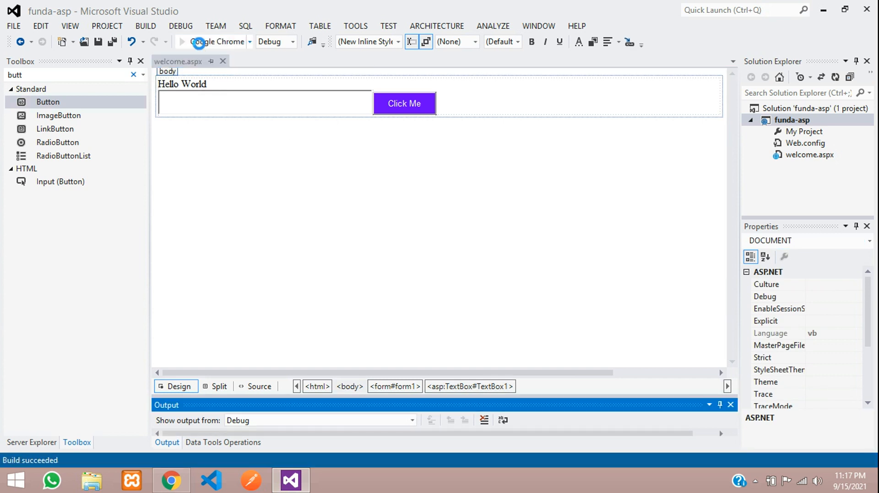
click(184, 42)
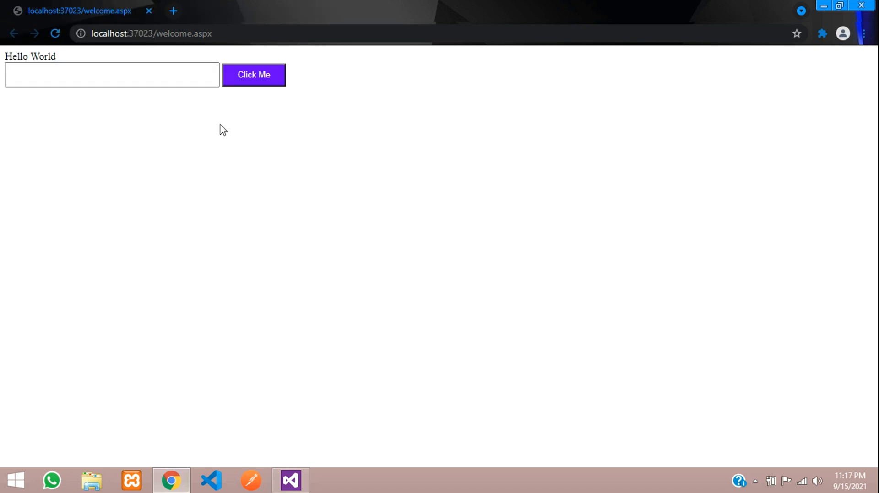
mouse_move(227, 123)
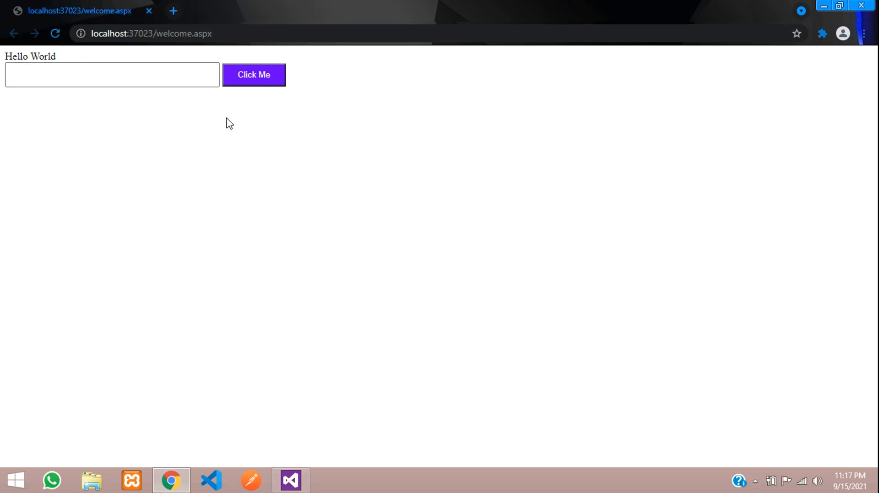
mouse_move(171, 196)
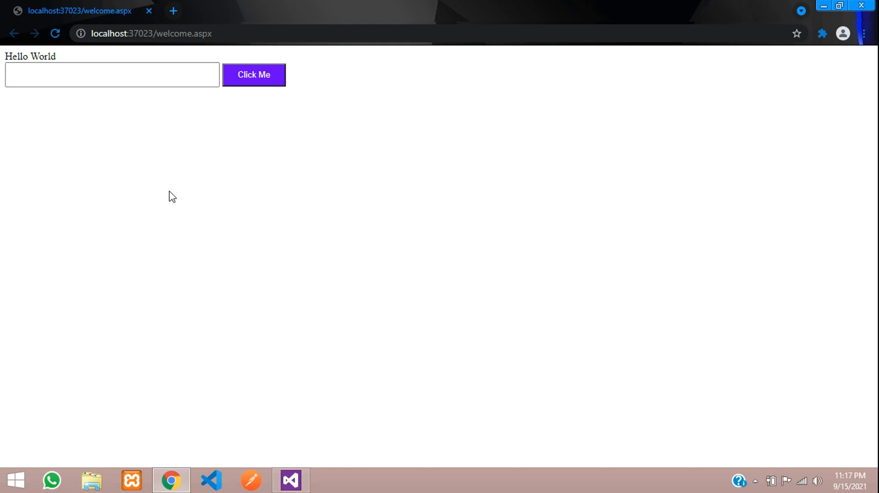
click(290, 479)
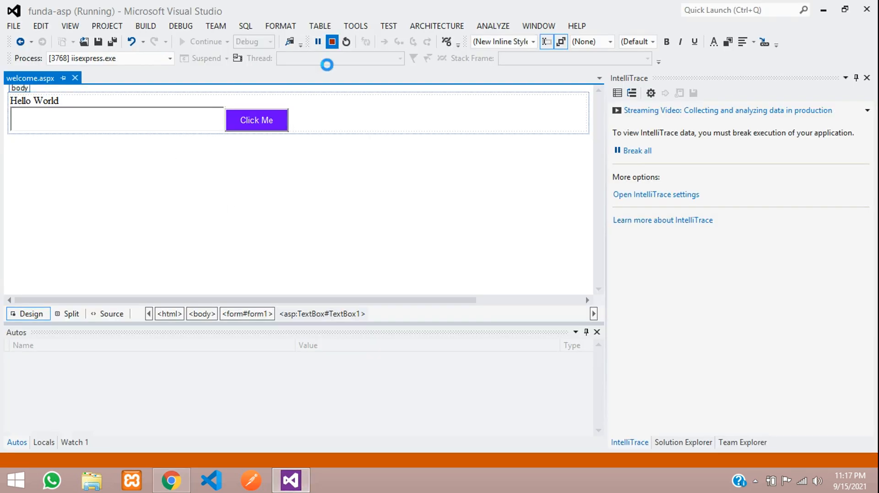
- Stop debugging and put the insertion point on a new line before the textbox
click(332, 41)
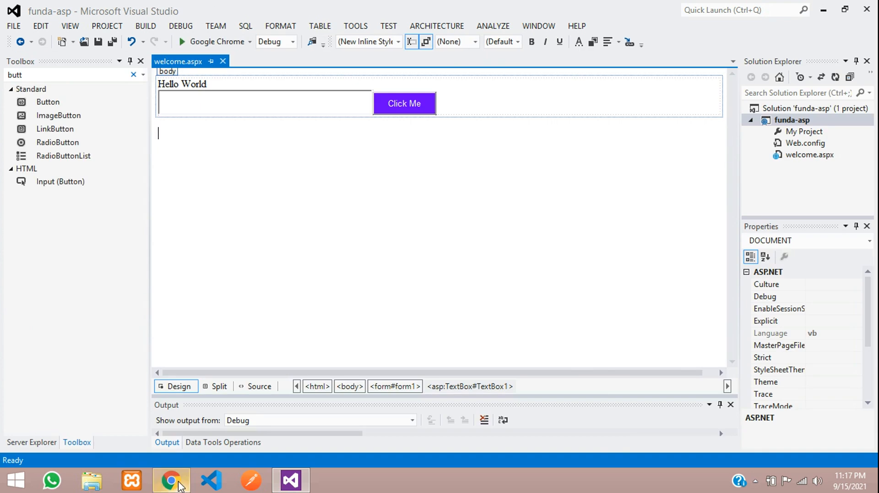
click(182, 84)
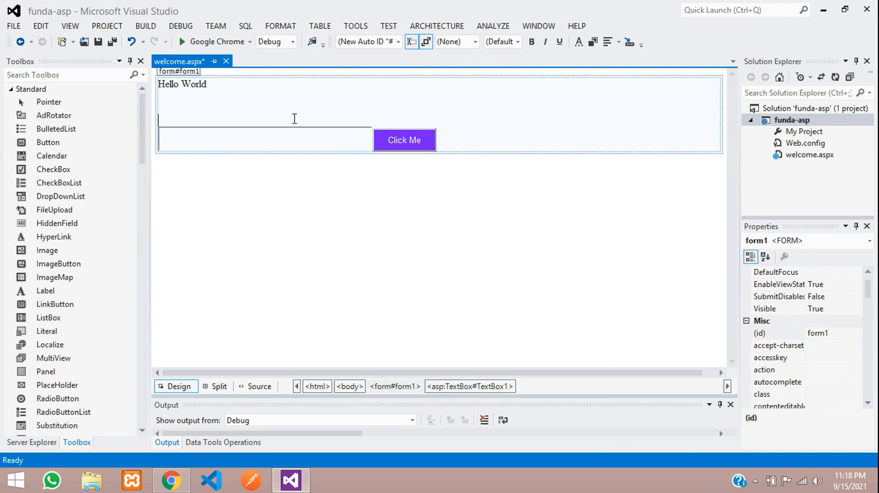
mouse_move(180, 116)
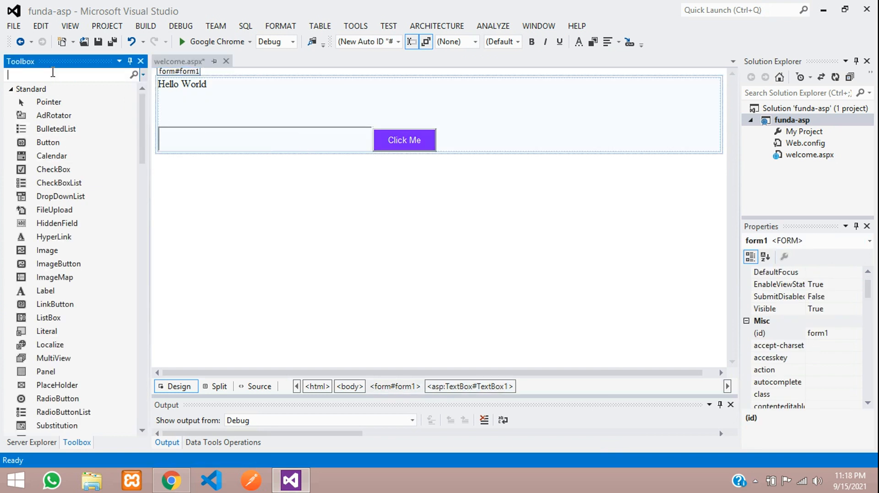
- Add a Label from the Toolbox above the textbox with Text set to 'First Name'
text(label)
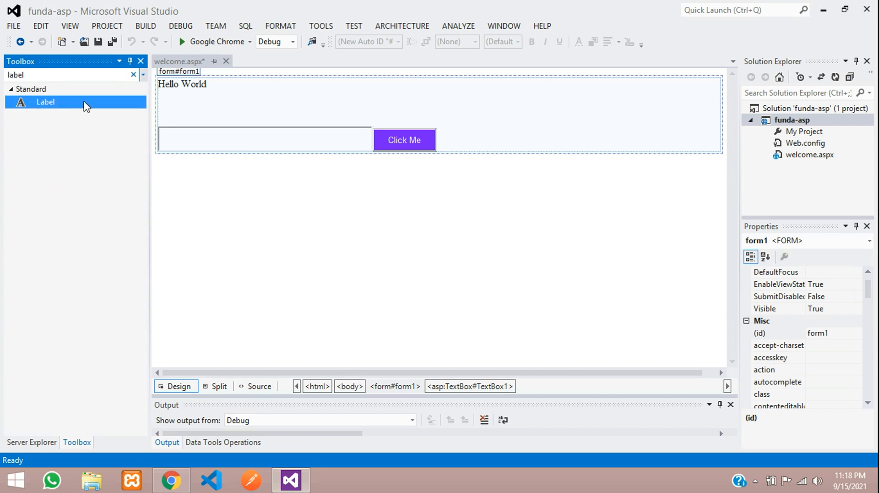
drag(45, 101, 170, 120)
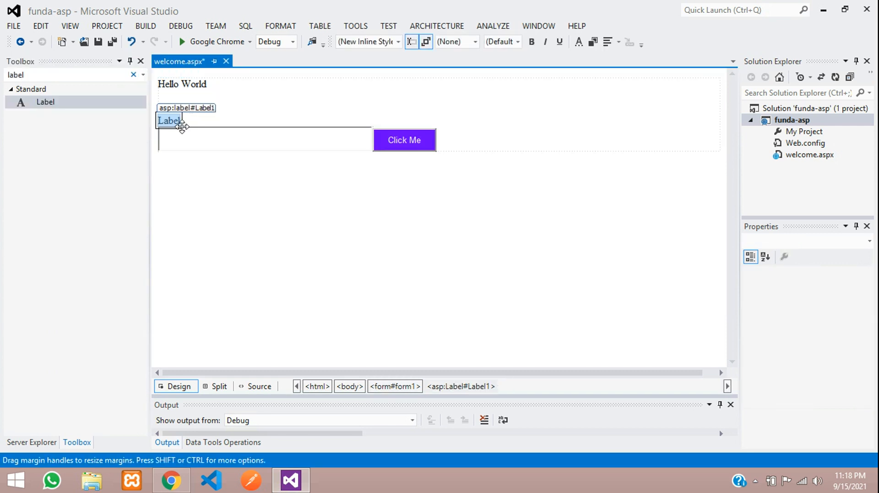
click(168, 121)
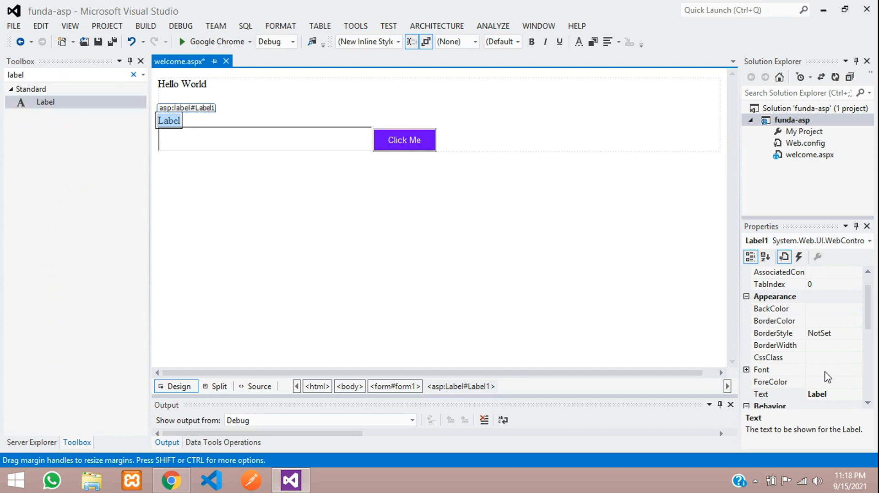
click(817, 394)
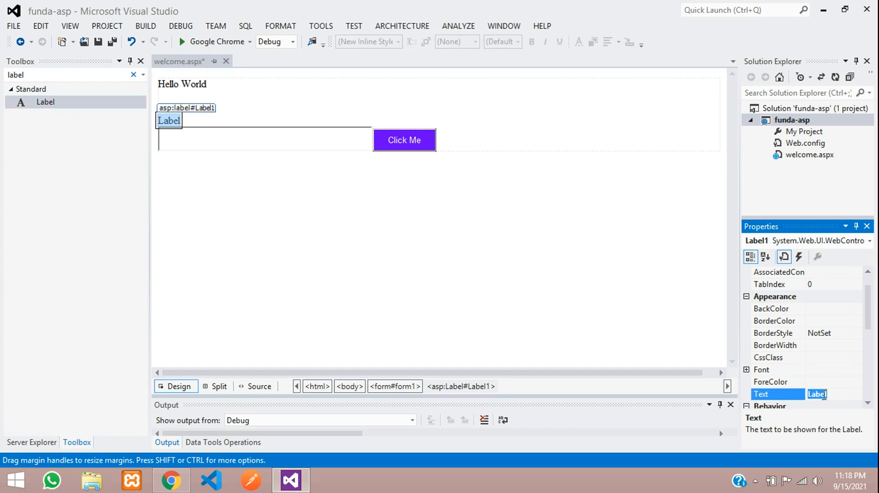
text(First Name)
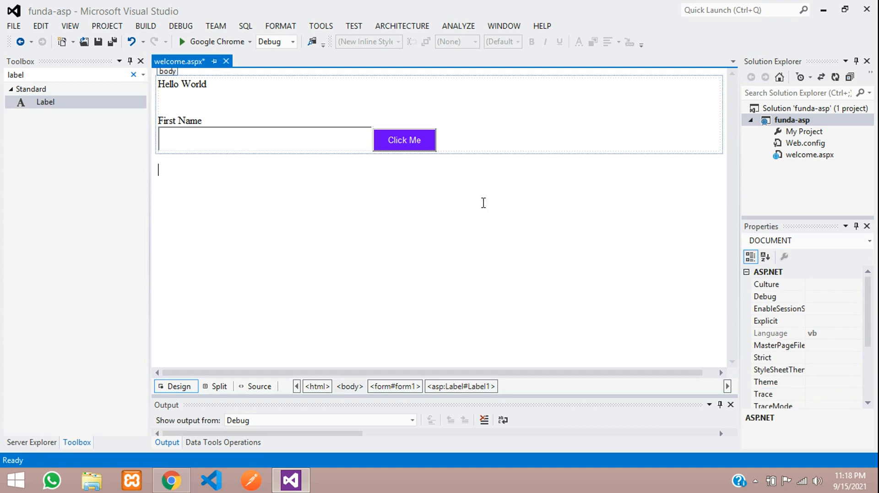
- Run the updated page to see the First Name label above the textbox in Chrome
key(Ctrl+S)
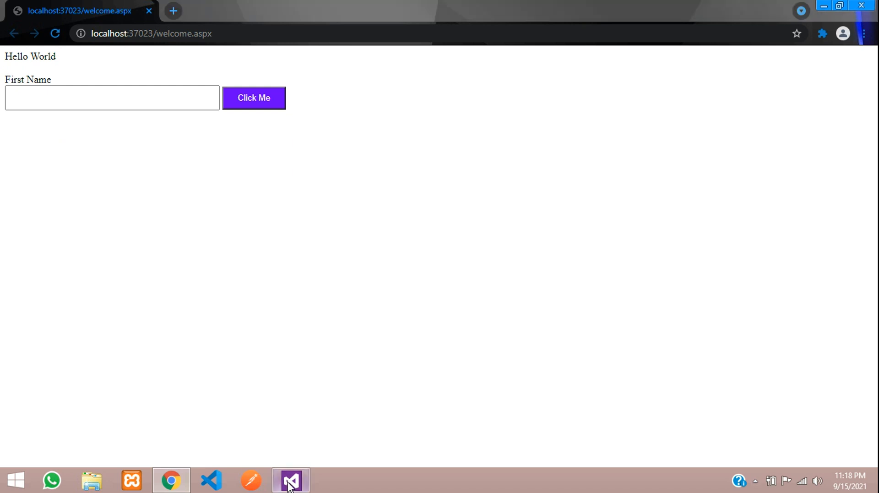
click(290, 479)
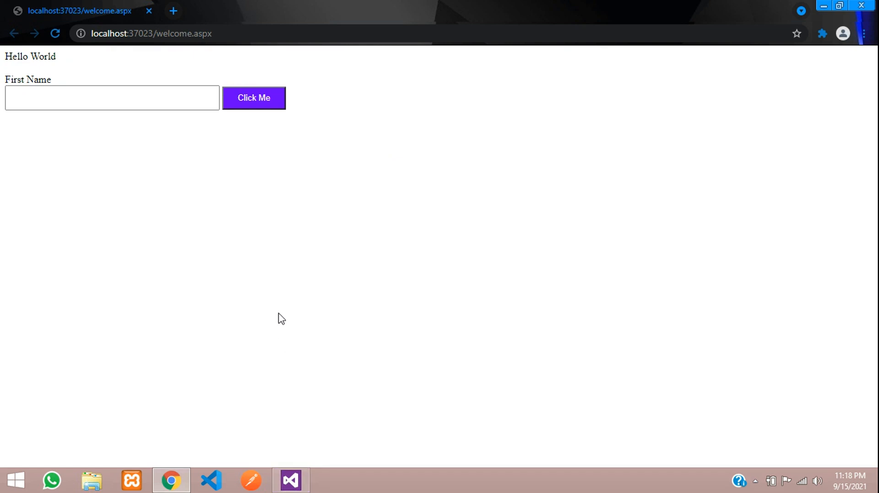
mouse_move(300, 390)
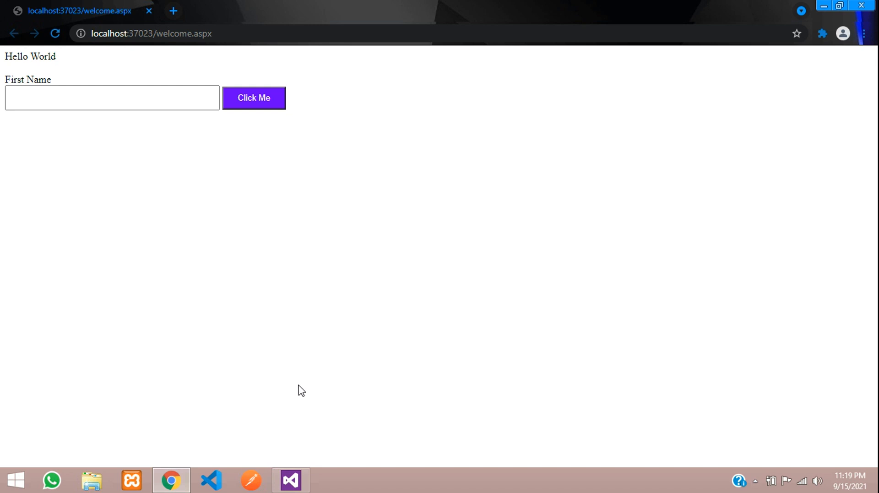